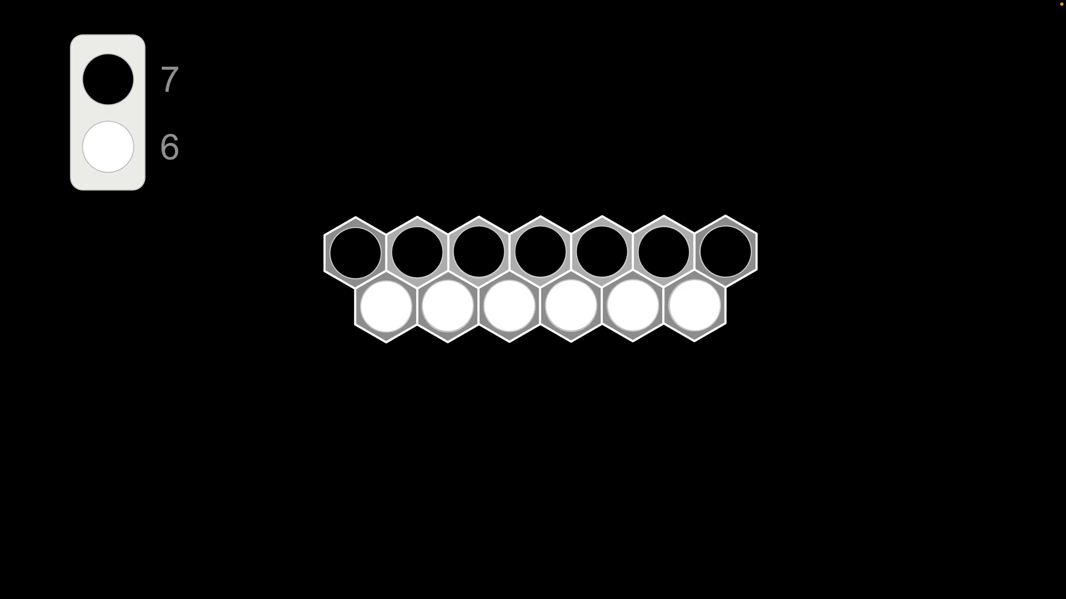
Step: Reset the thirteen-cell board, removing all black and white chips and the scores
click(539, 253)
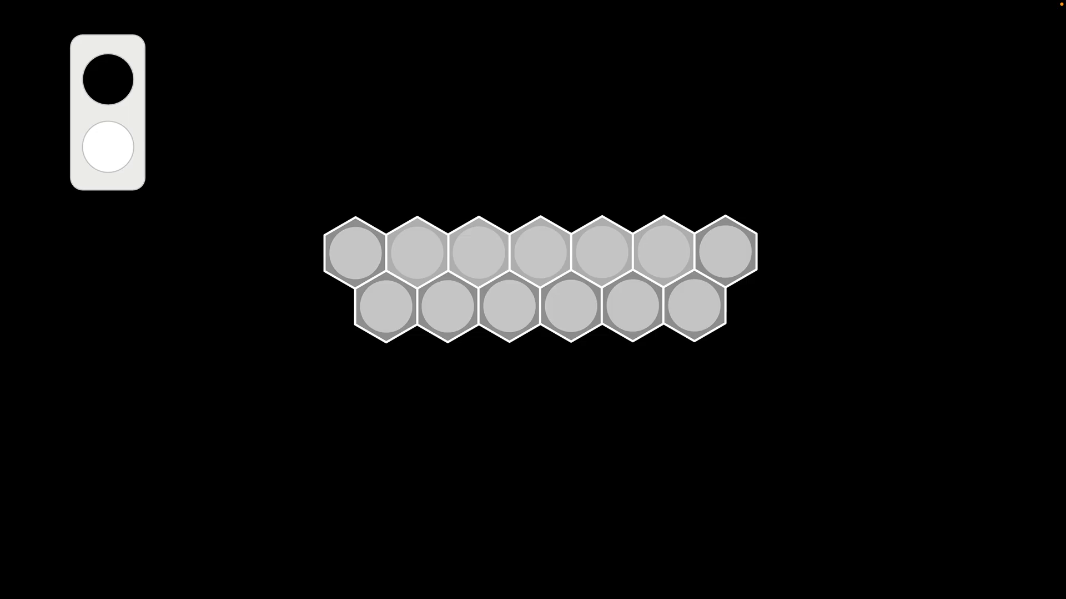
Step: Place black and white chips in both rows, lining black chips along the bottom row
click(478, 253)
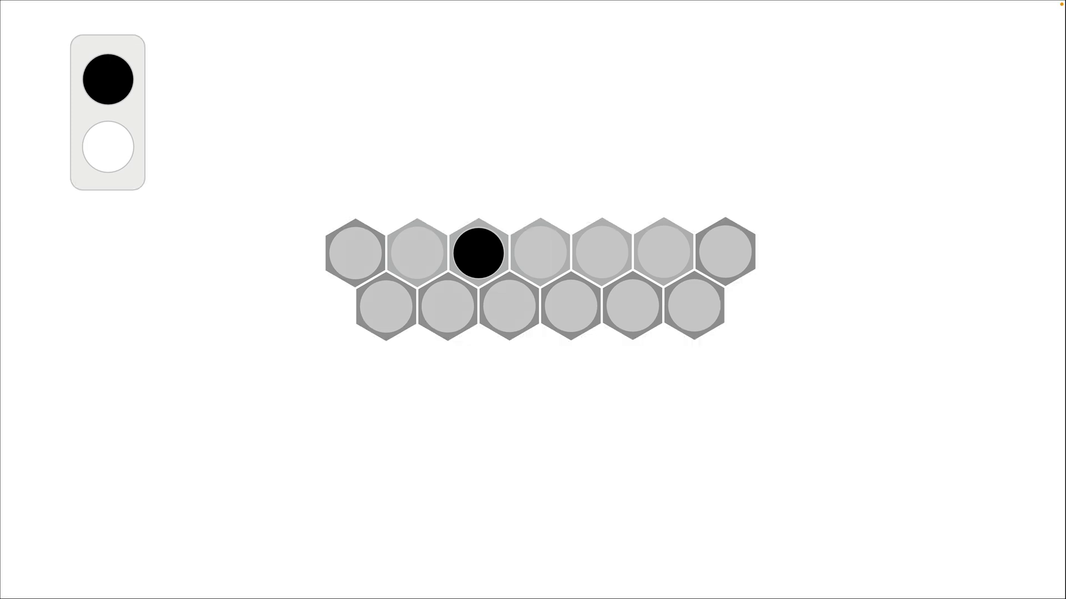
click(658, 253)
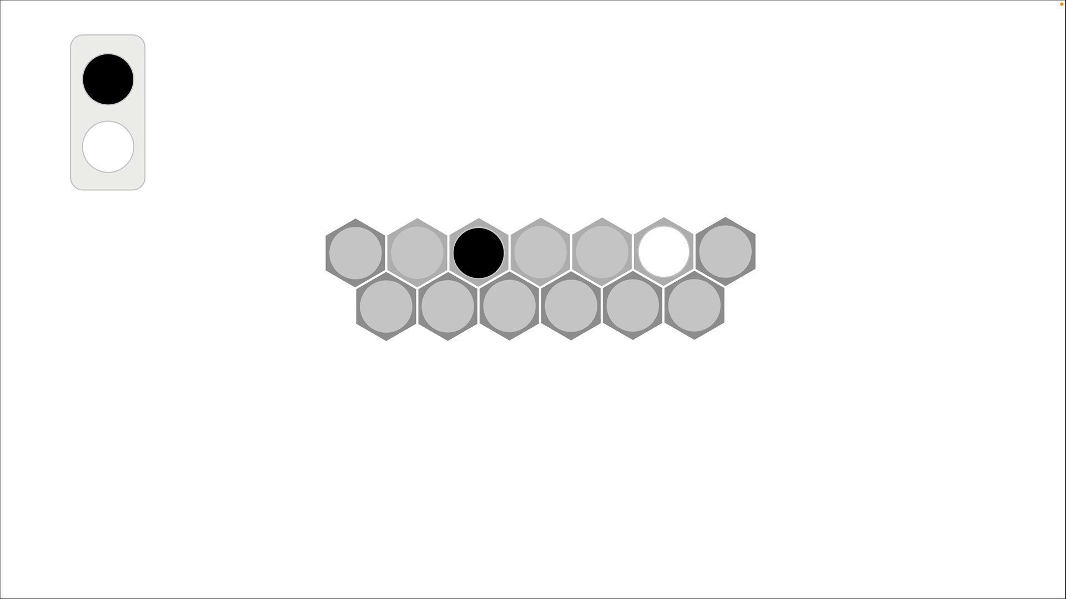
click(600, 253)
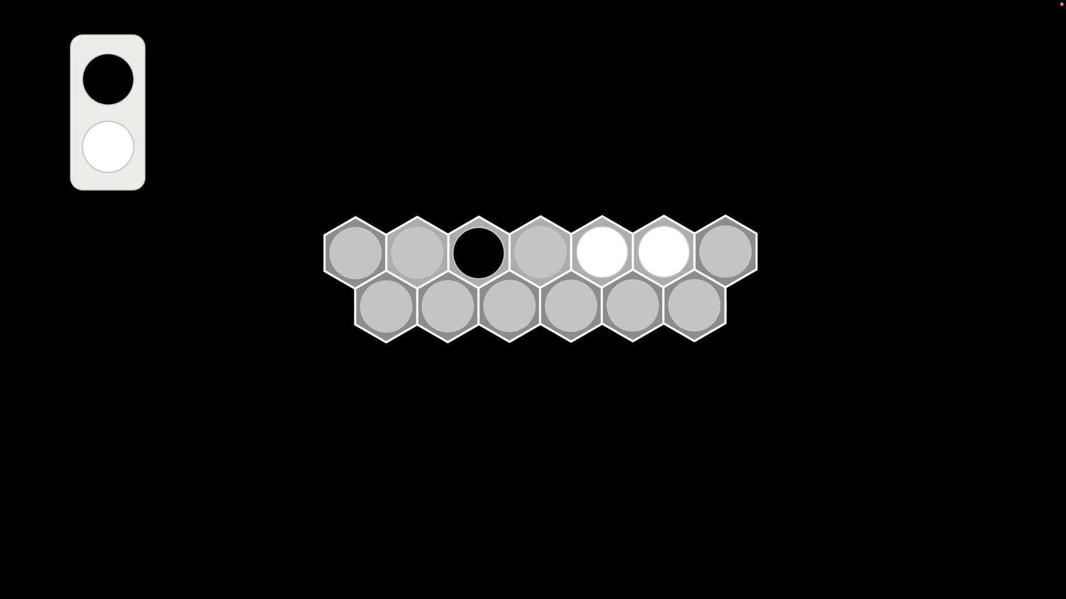
click(570, 306)
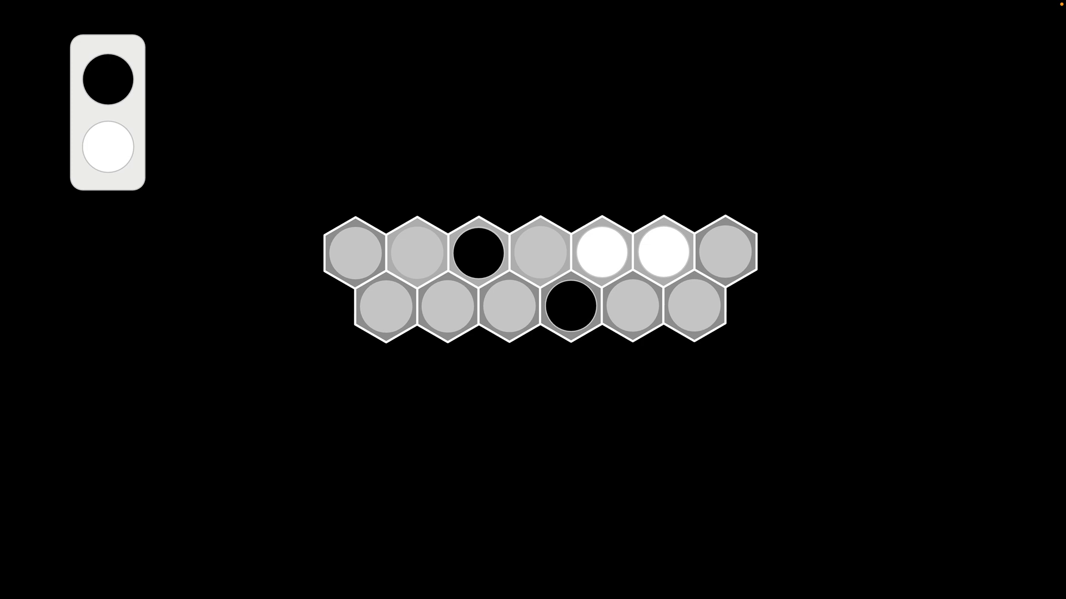
click(626, 305)
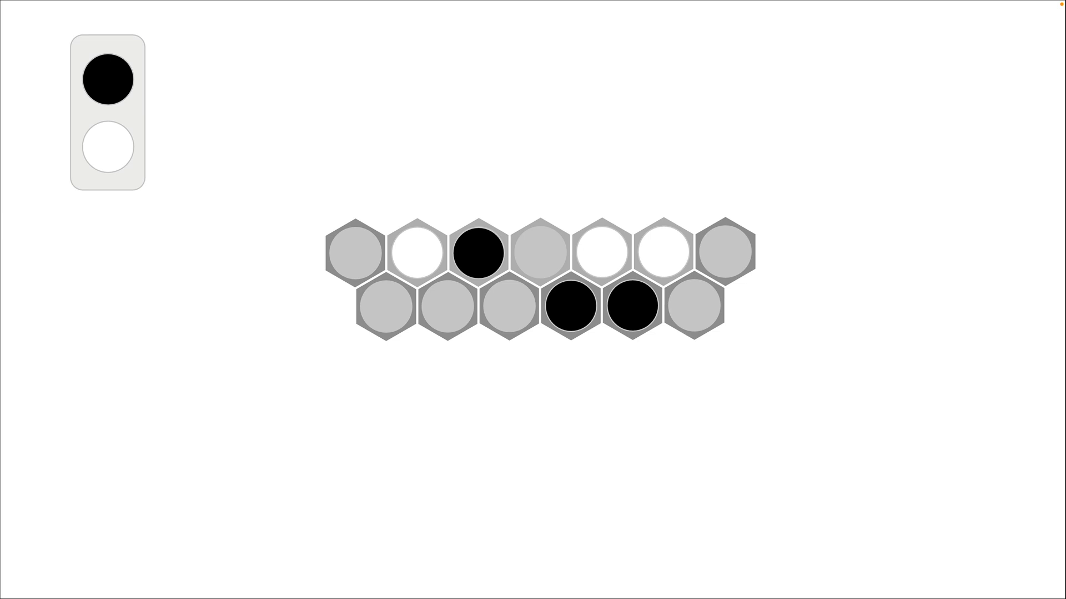
click(509, 304)
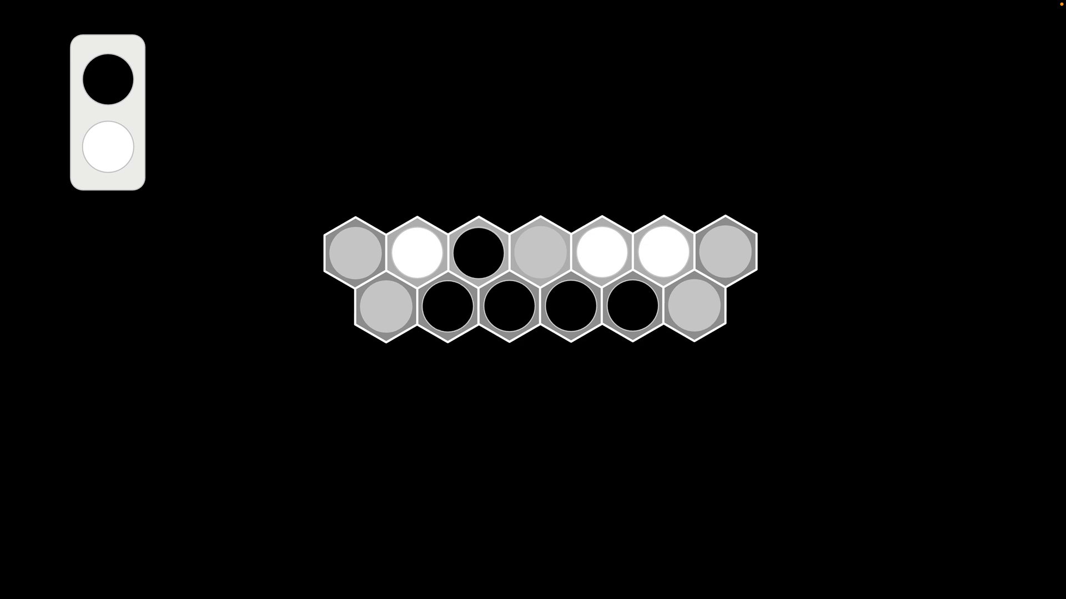
Step: Generate the larger, empty diamond-shaped rhombus hex board
click(386, 305)
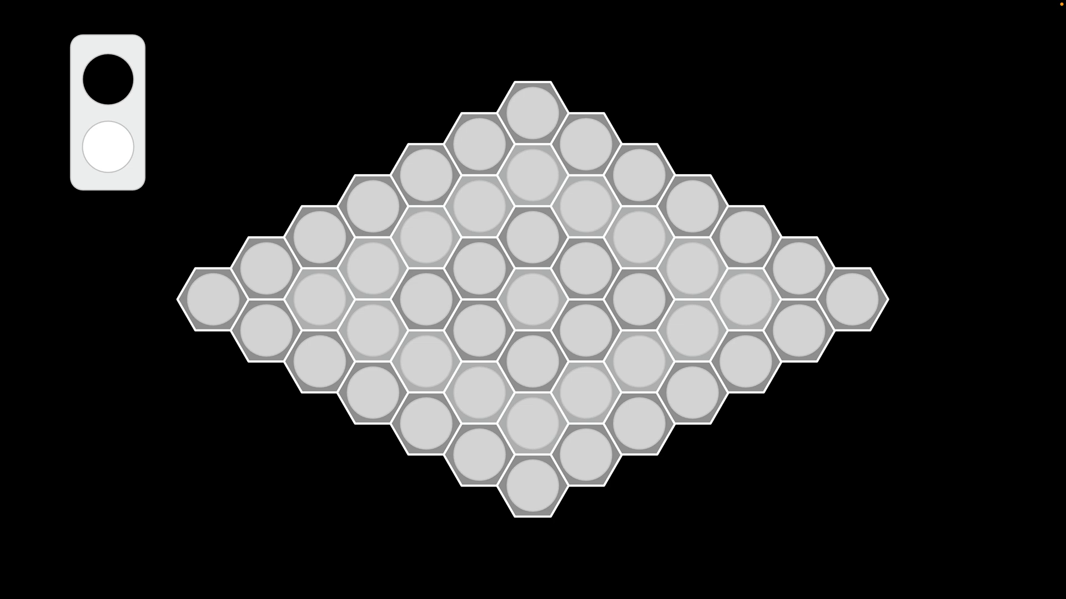
Step: Fill cells on the rhombus board's left side, reaching 8 black and 6 white
click(373, 205)
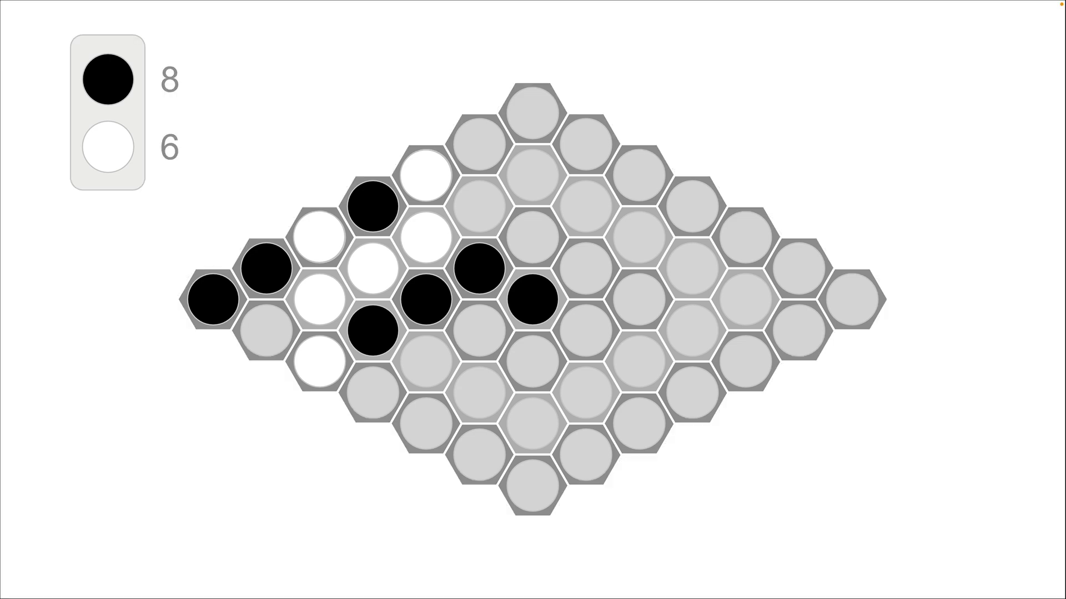
Step: Fill the middle and right tip with chips, reaching 26 black and 24 white
click(483, 142)
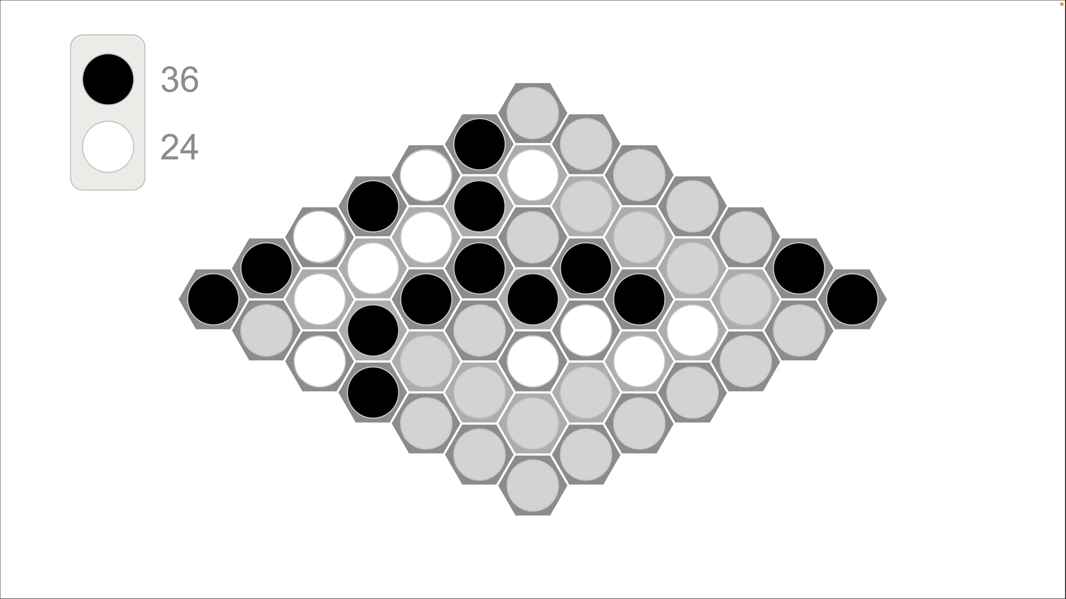
click(747, 299)
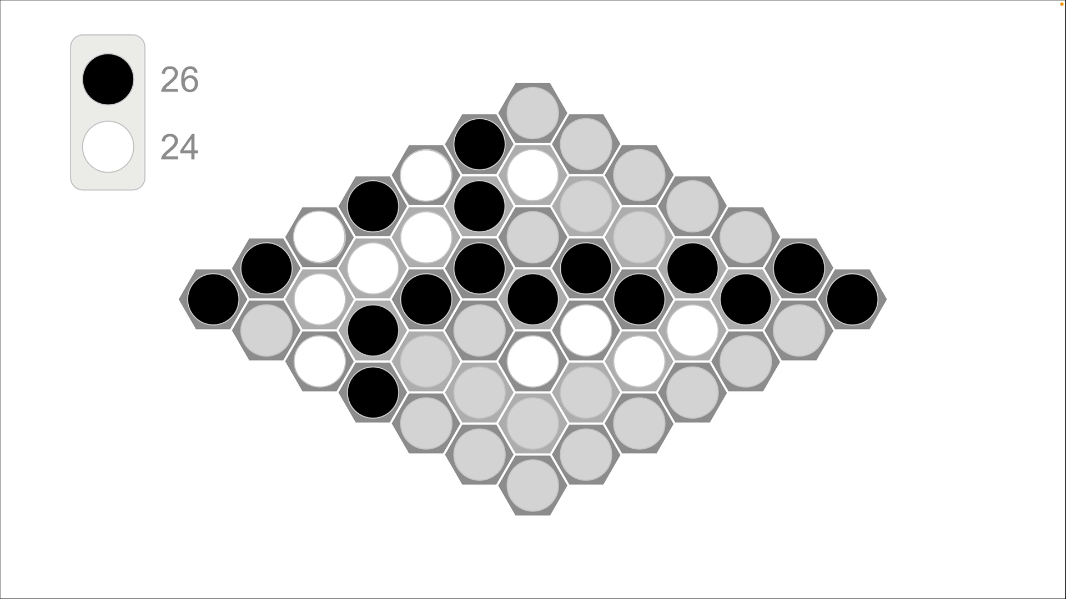